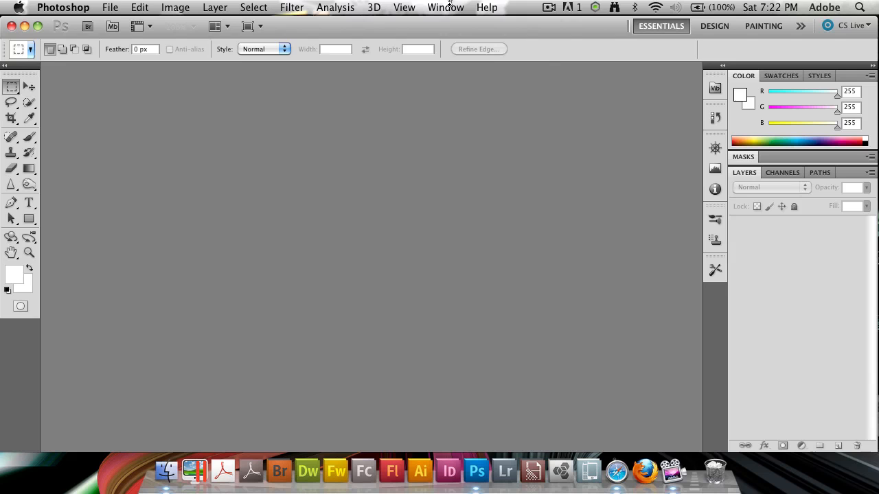
mouse_move(337, 370)
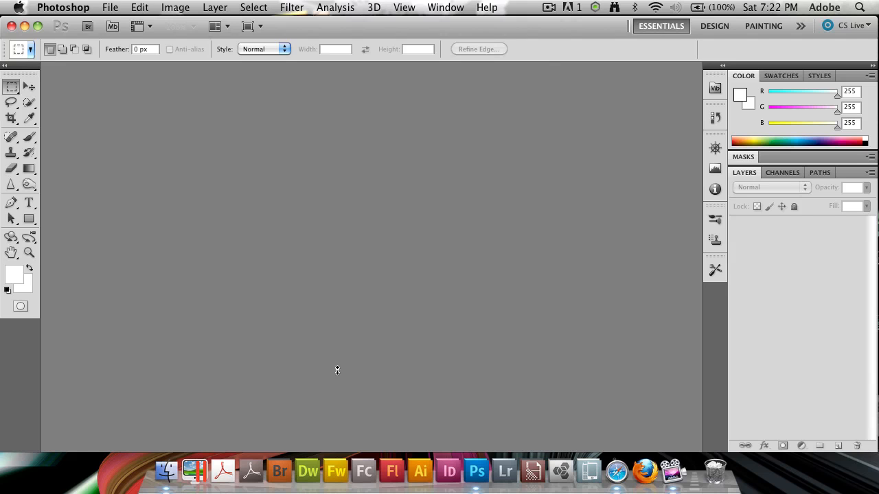
Show the File > Scripts submenu listing Photoshop's built-in scripts.
left_click(110, 7)
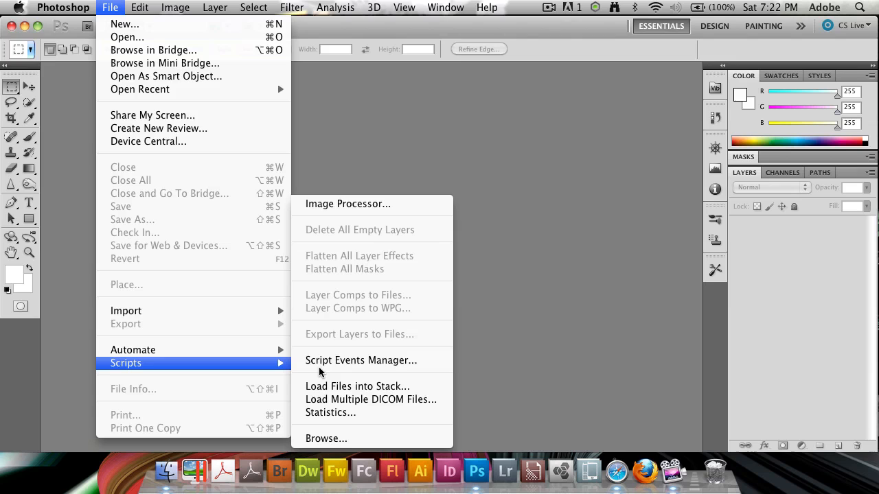
Open Script Events Manager and review its event and script lists, leaving Start Application and Clean Listener.
left_click(361, 360)
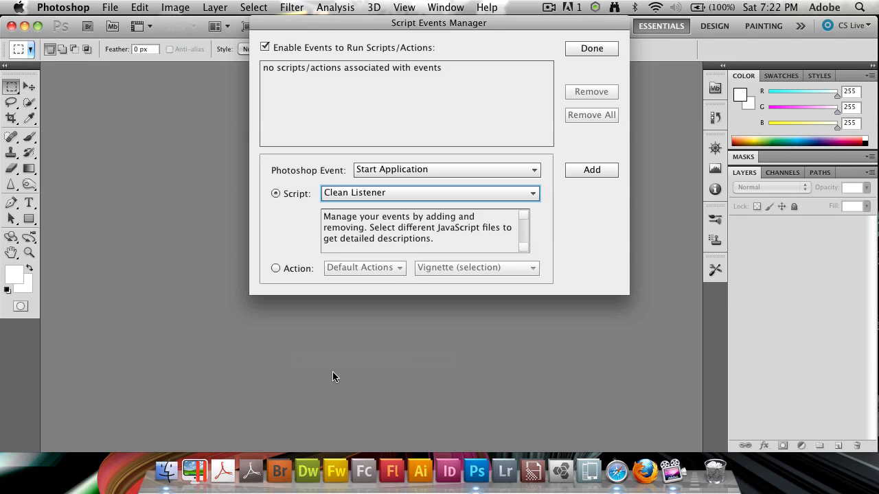
mouse_move(326, 351)
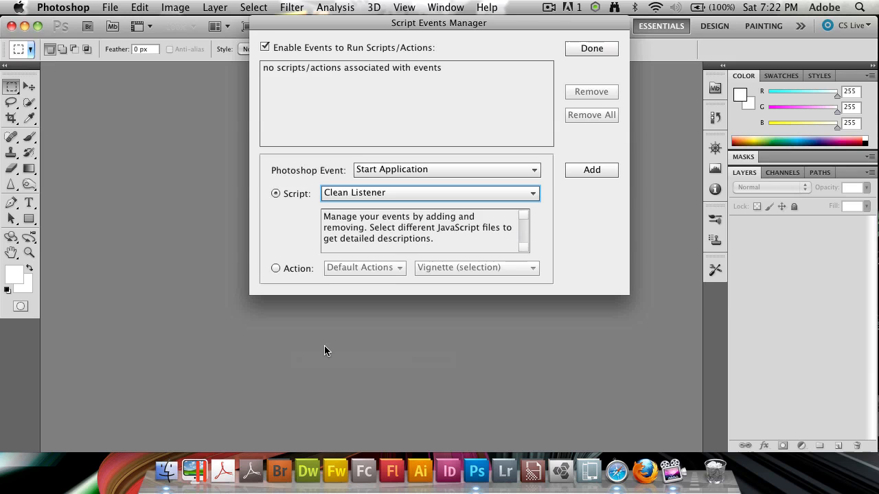
mouse_move(261, 193)
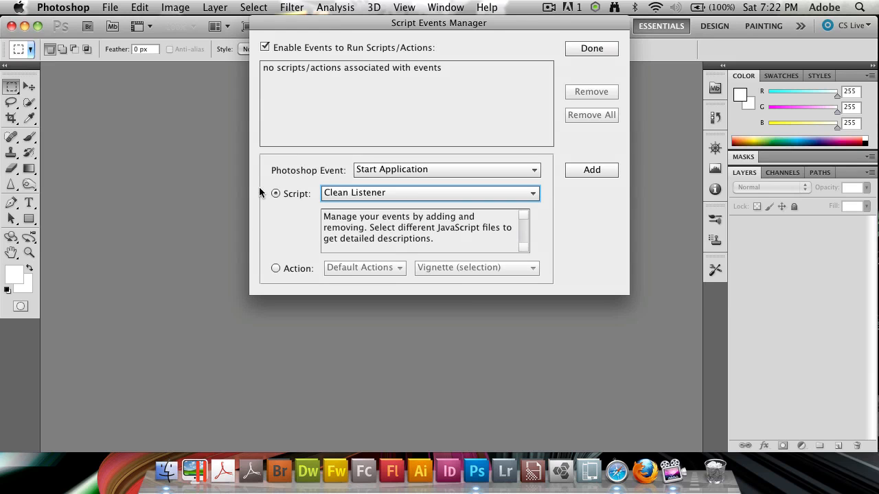
left_click(446, 169)
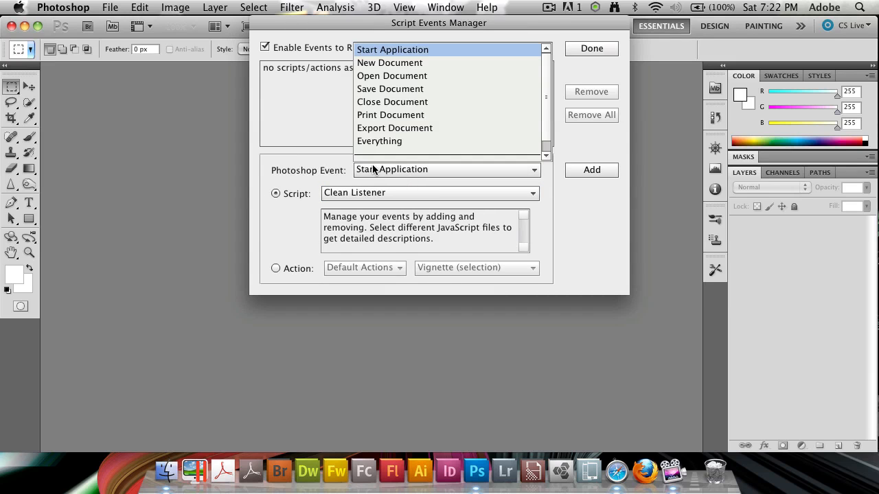
mouse_move(390, 62)
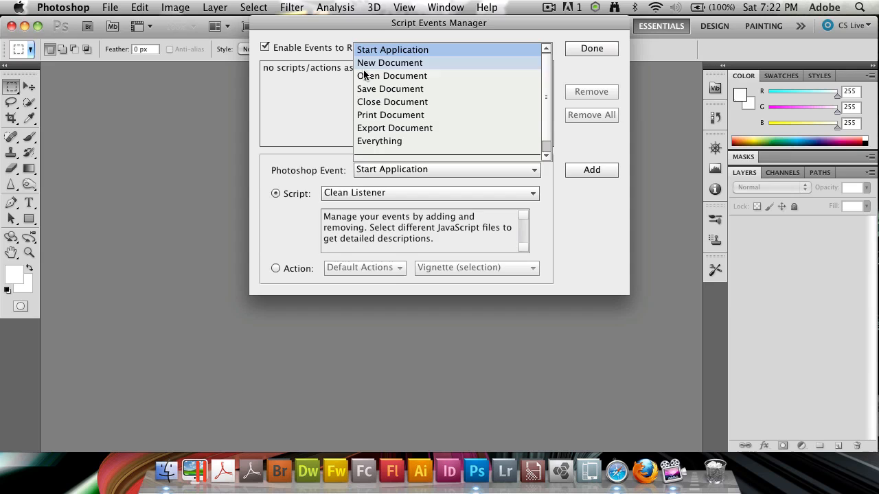
mouse_move(390, 89)
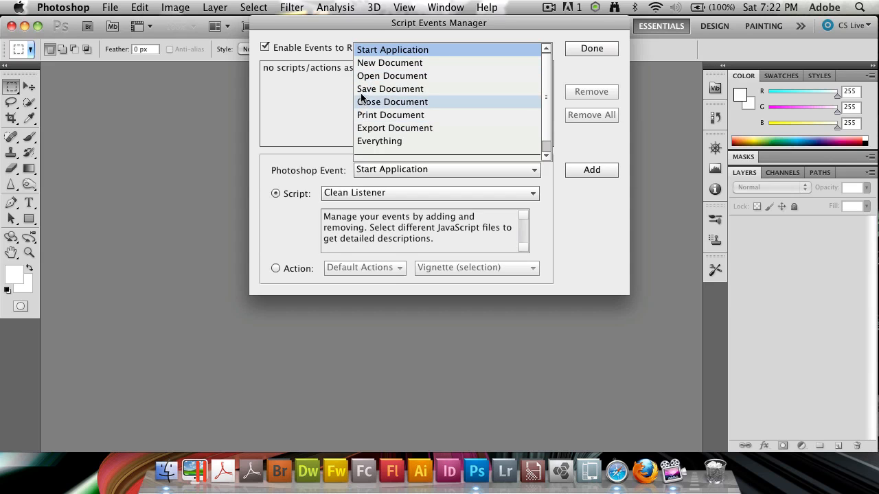
mouse_move(364, 180)
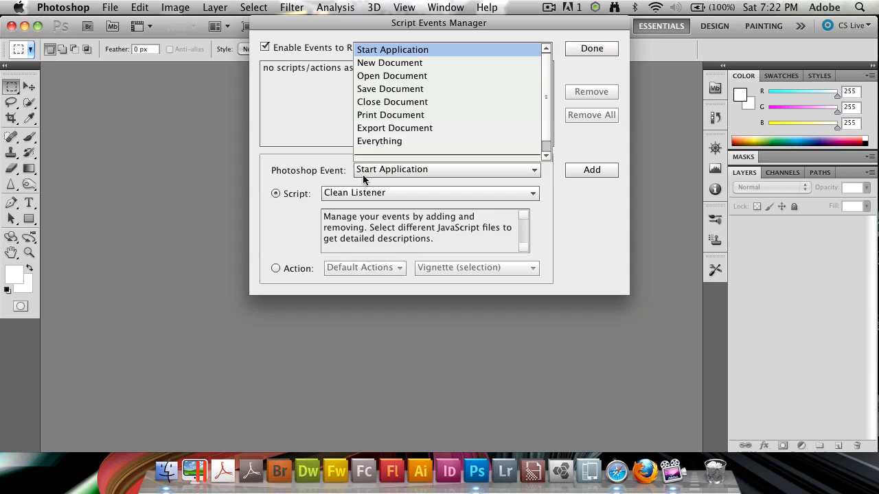
mouse_move(548, 129)
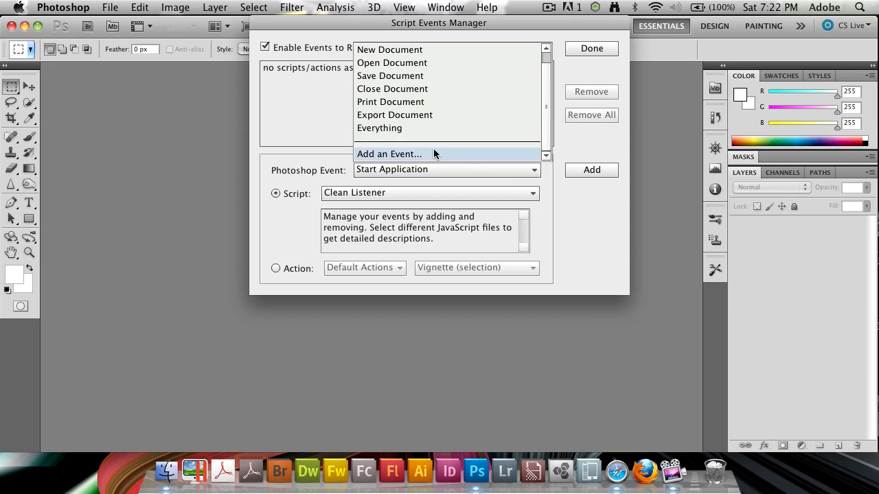
mouse_move(388, 170)
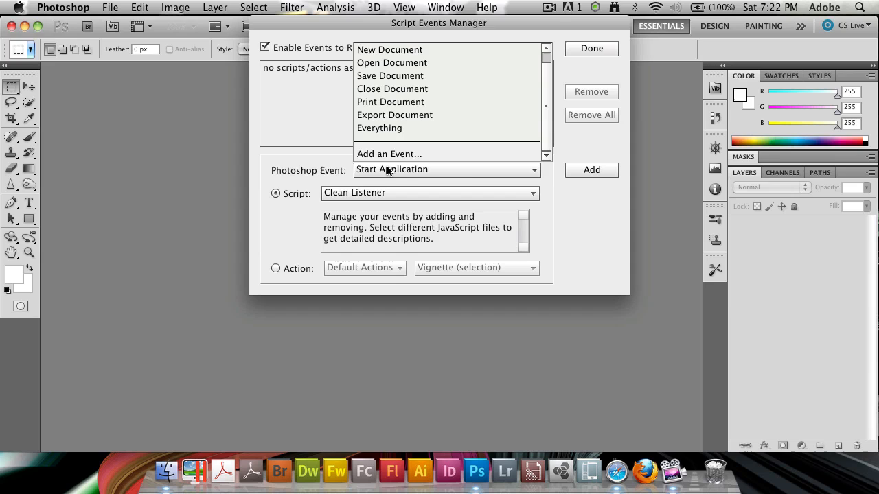
left_click(392, 169)
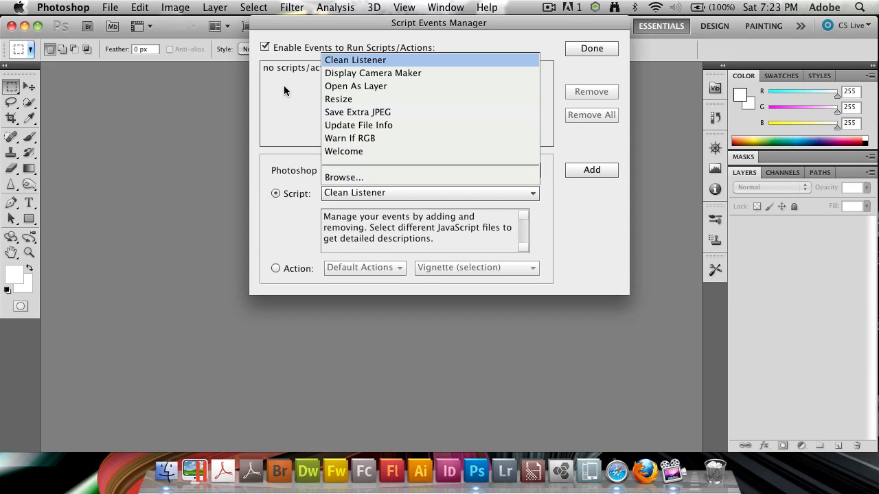
left_click(446, 169)
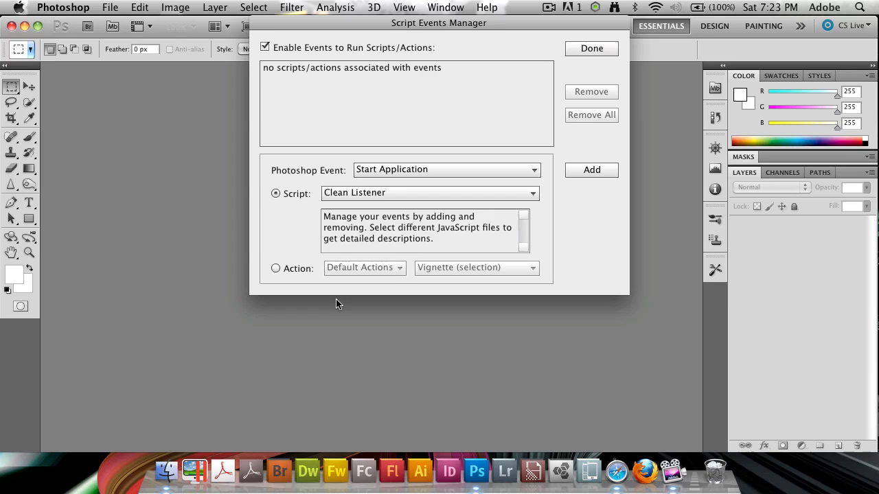
Dismiss the Script Events Manager with Done, back to the empty workspace.
left_click(591, 48)
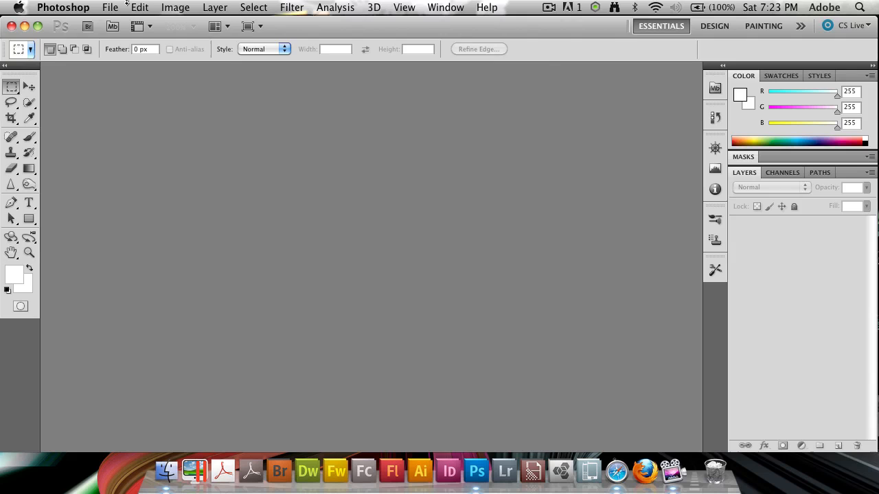
mouse_move(211, 100)
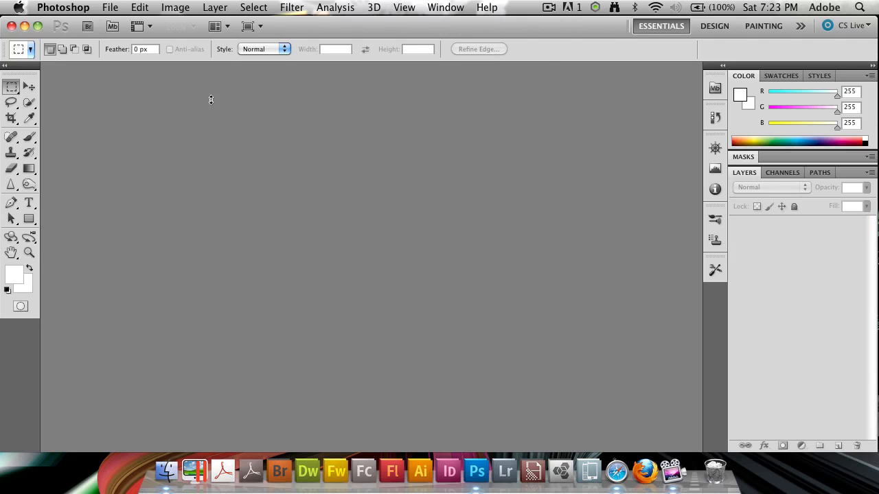
mouse_move(96, 90)
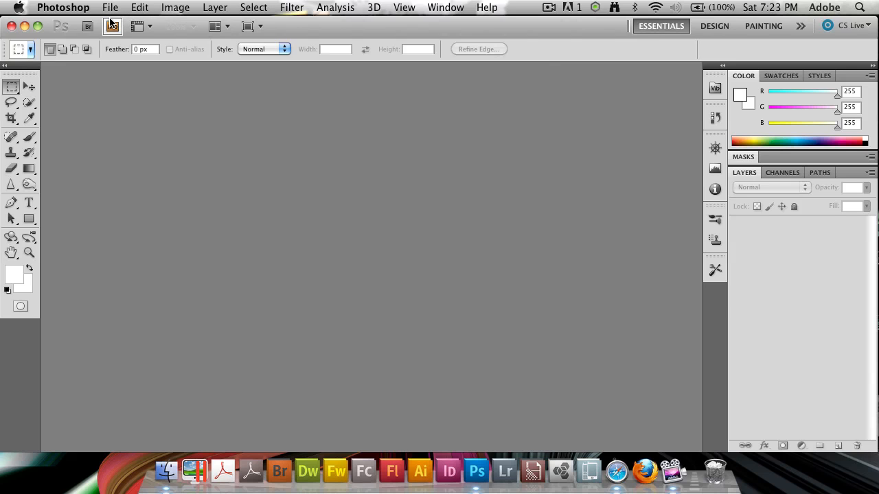
Create a new 400×400 pixel white document, Untitled-1.
left_click(109, 8)
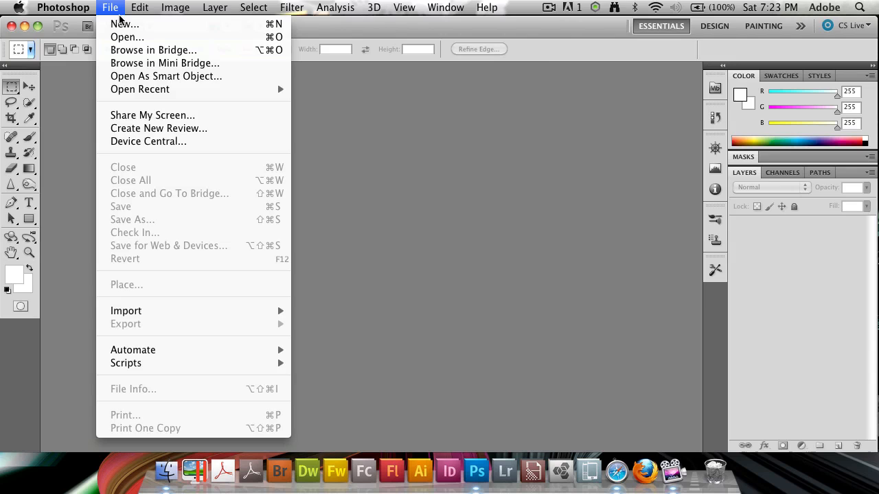
left_click(125, 24)
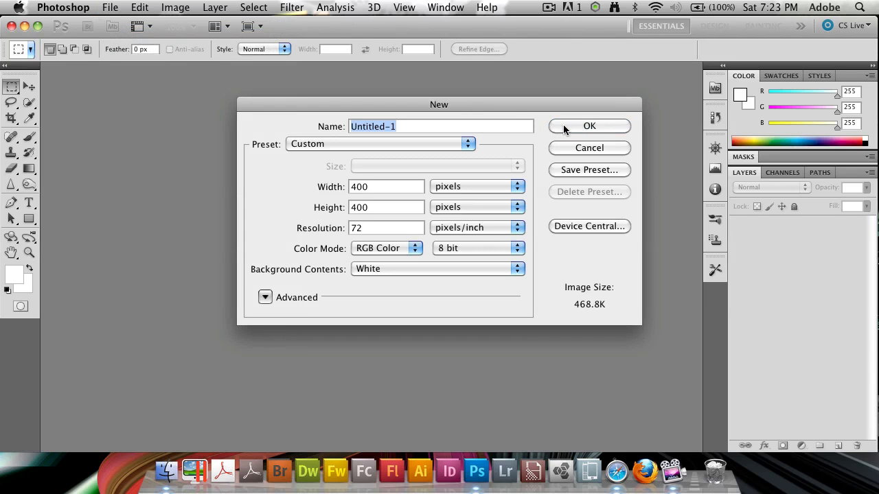
left_click(589, 126)
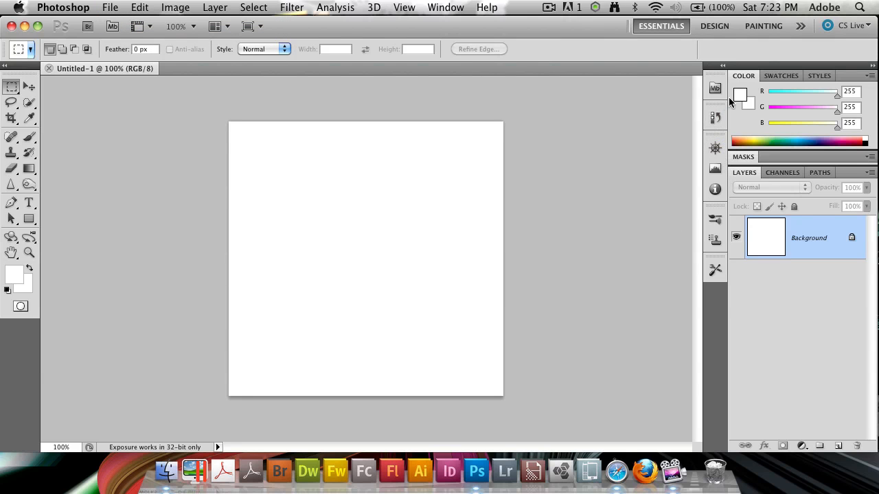
left_click(446, 8)
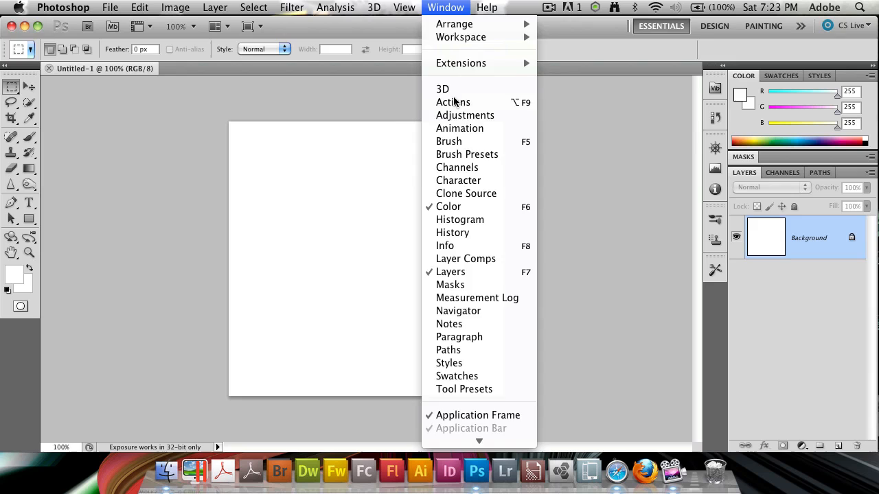
Add a 'Close Document' action to Default Actions in the Actions panel and start recording.
left_click(452, 102)
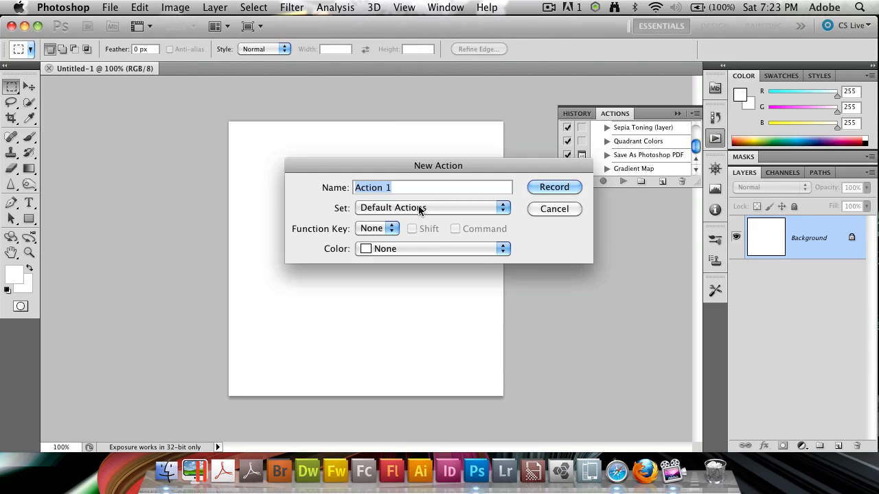
mouse_move(488, 201)
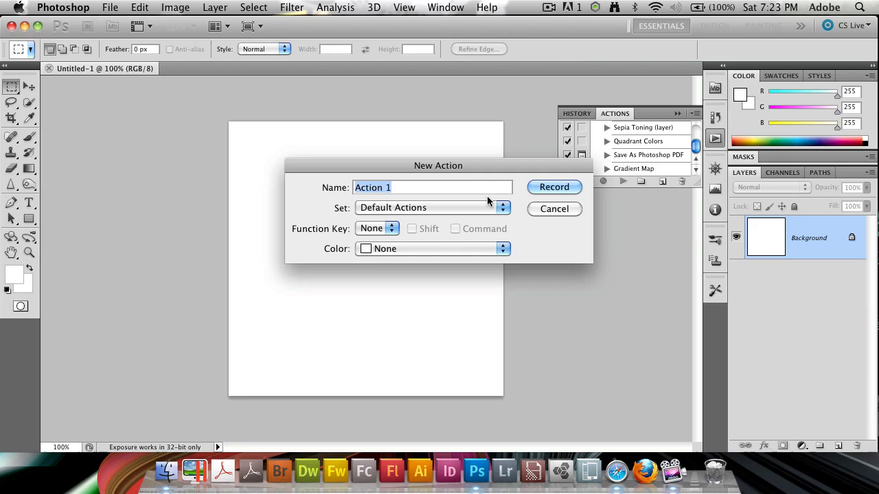
type("Pr")
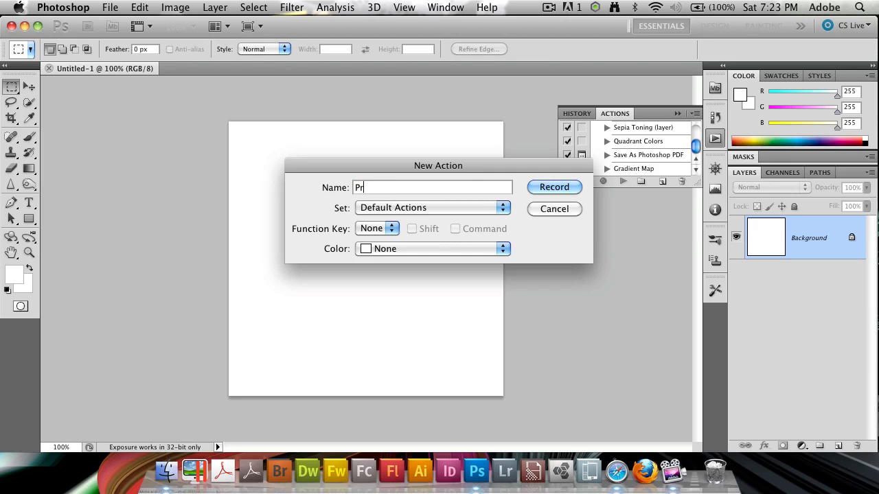
type("Close Docum")
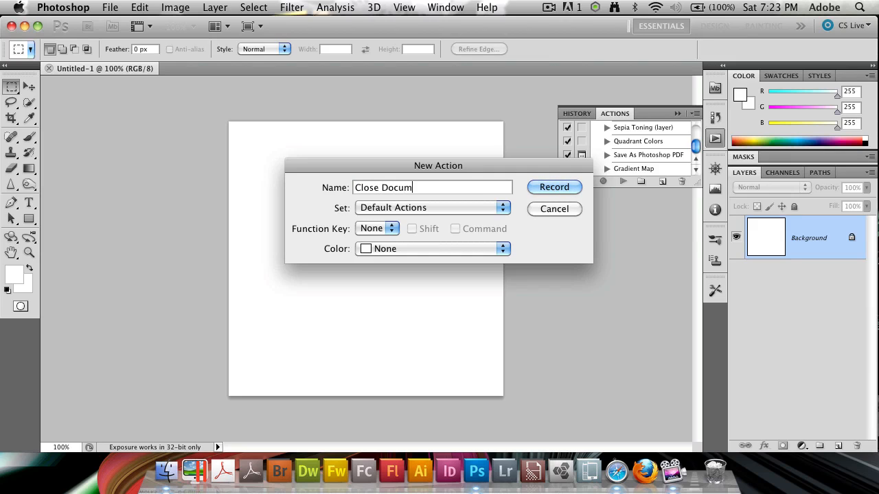
type("ent")
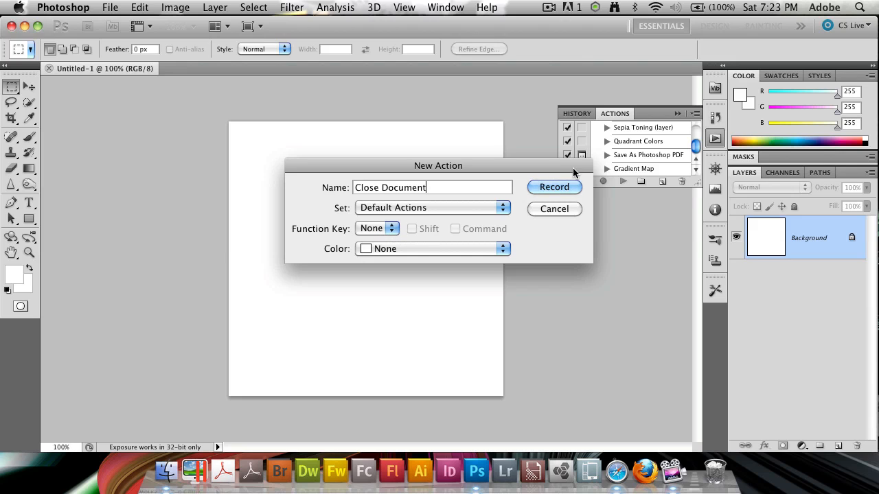
left_click(554, 187)
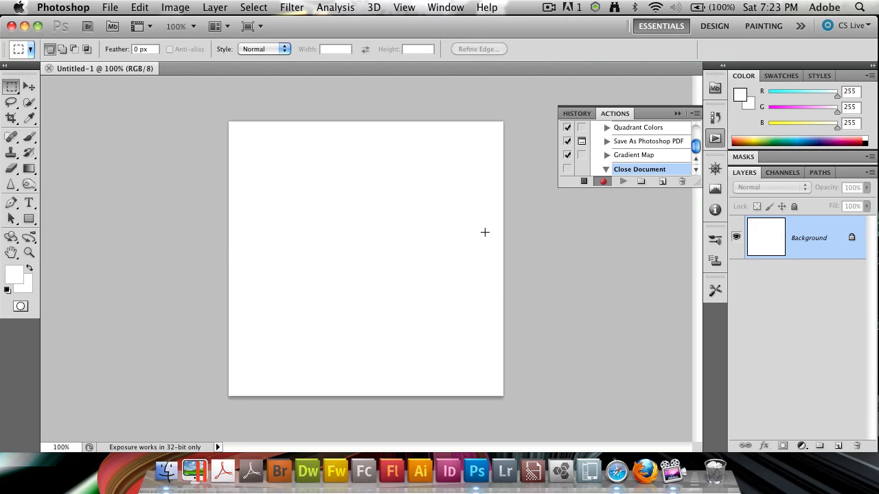
Record File > Close on Untitled-1, then collapse the Close Document action.
left_click(109, 8)
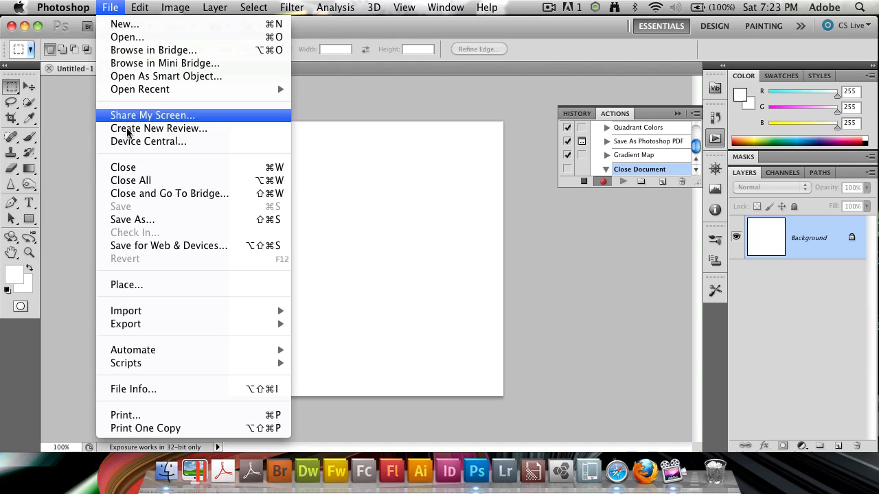
left_click(123, 167)
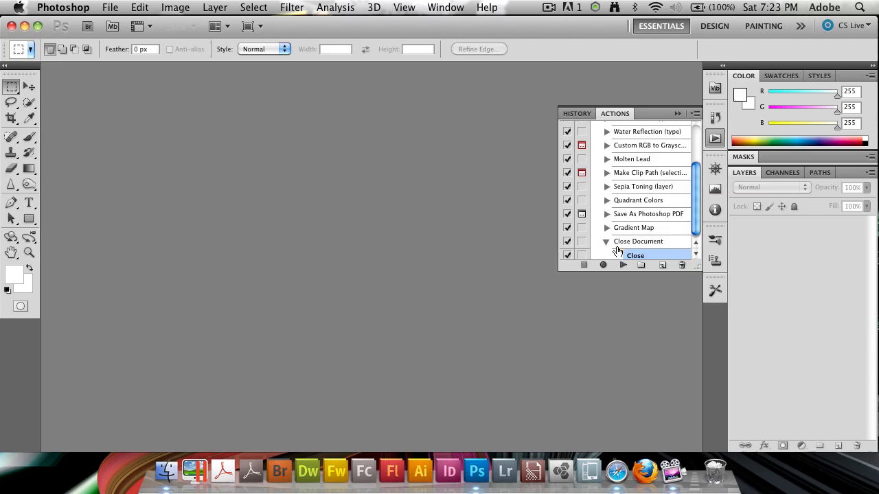
left_click(640, 242)
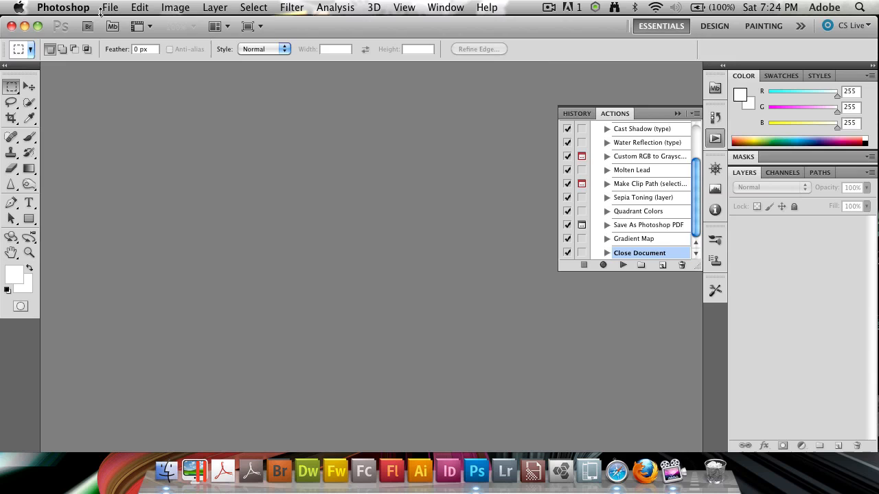
Attach Default Actions > Close Document to the New Document event in Script Events Manager.
left_click(109, 7)
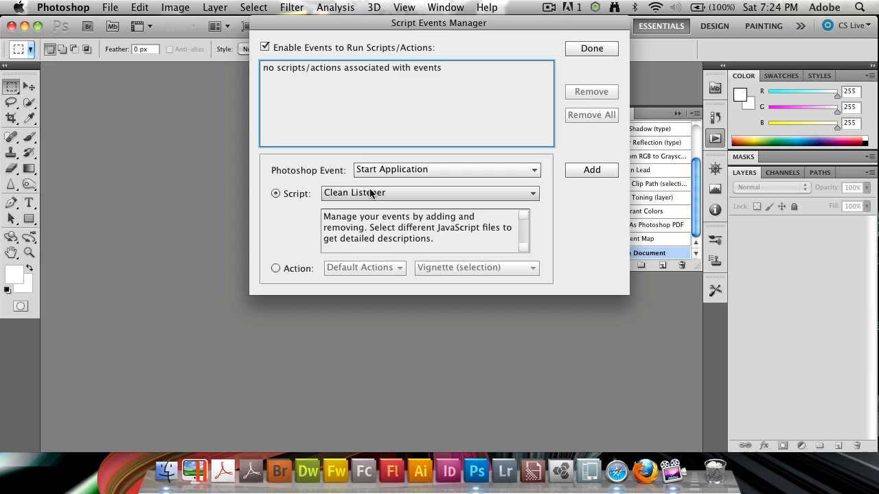
left_click(444, 170)
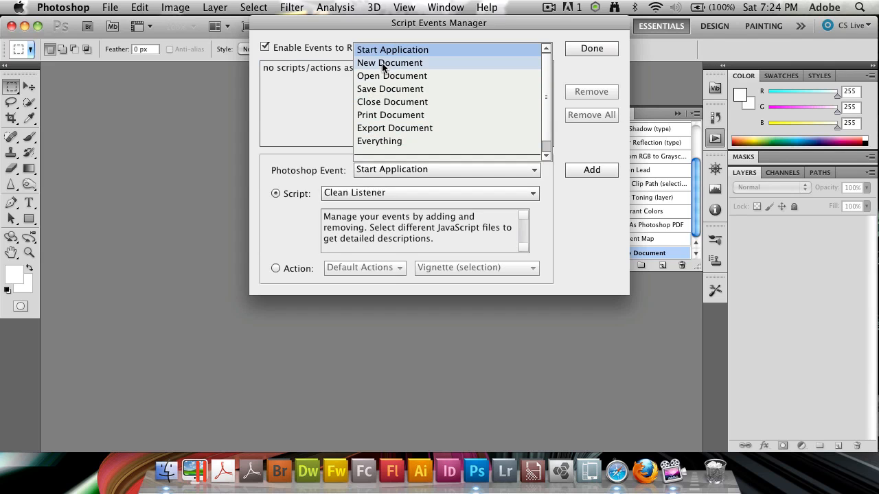
left_click(390, 63)
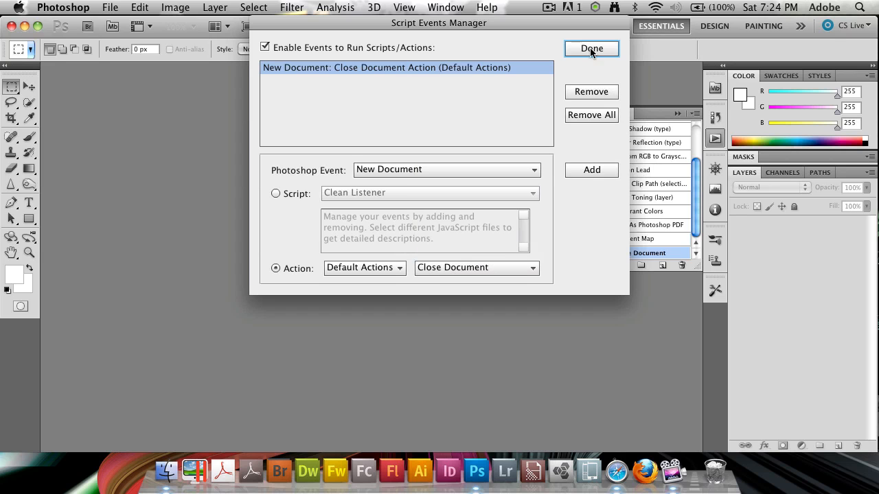
left_click(591, 48)
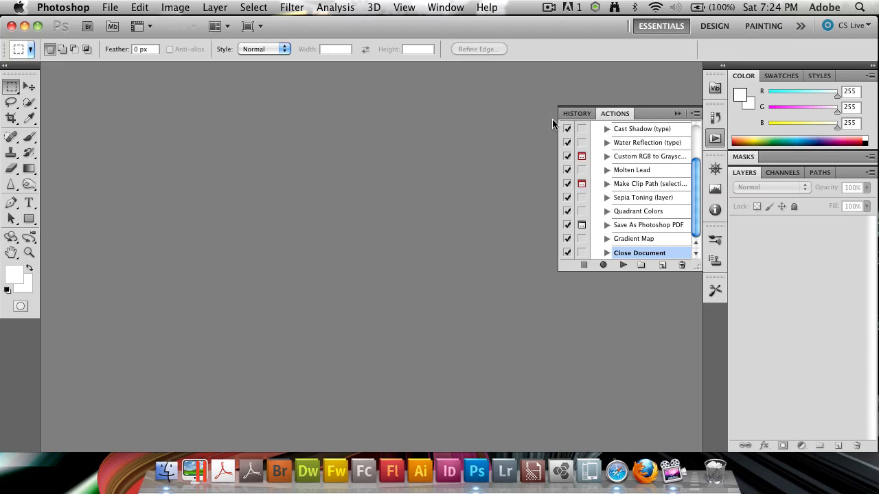
mouse_move(214, 149)
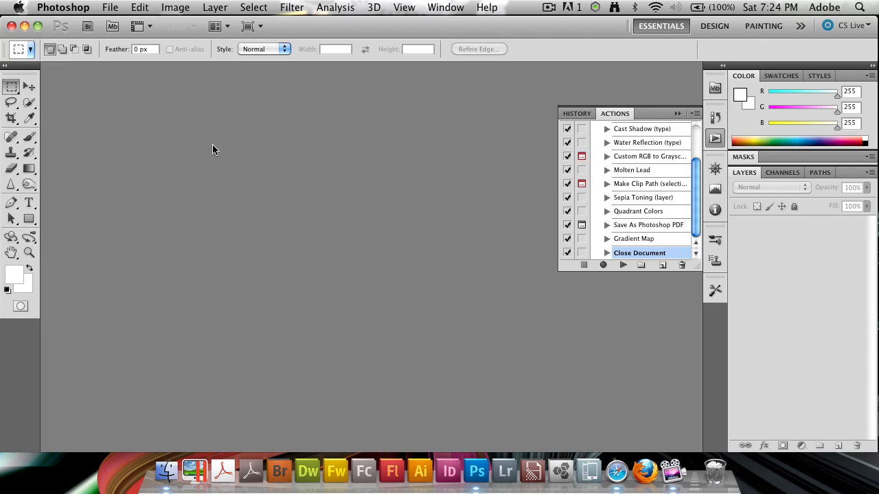
mouse_move(107, 20)
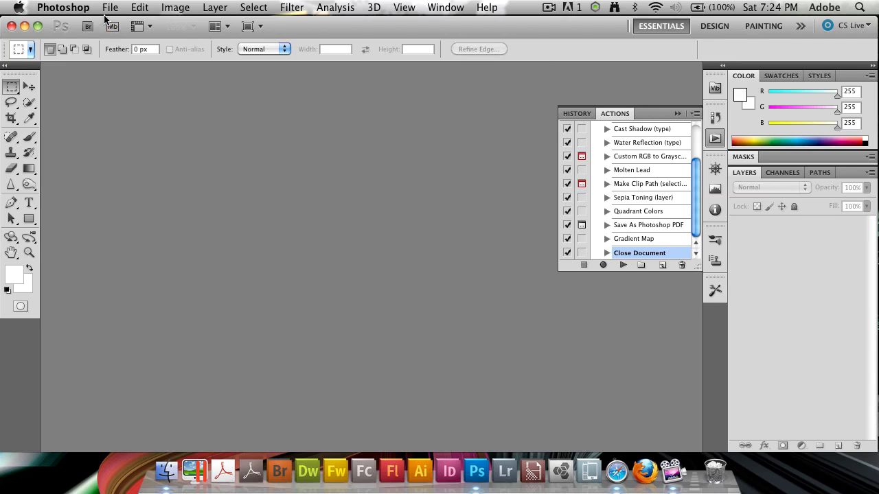
left_click(110, 8)
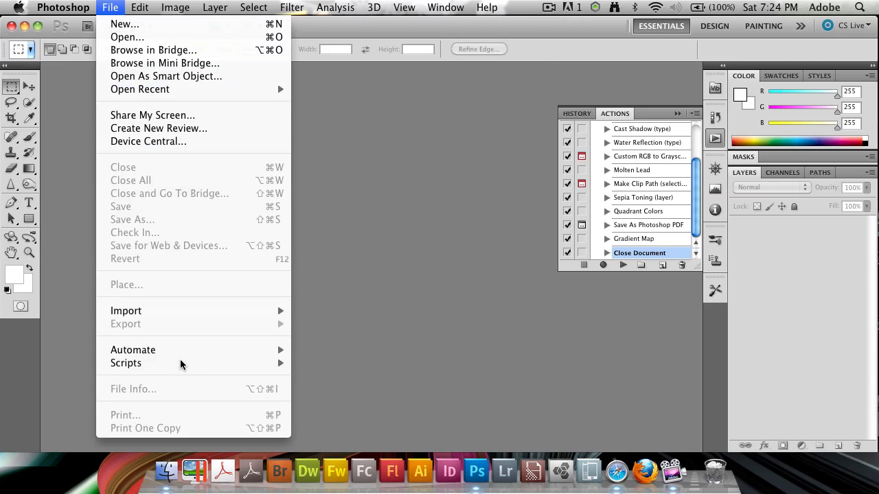
left_click(382, 366)
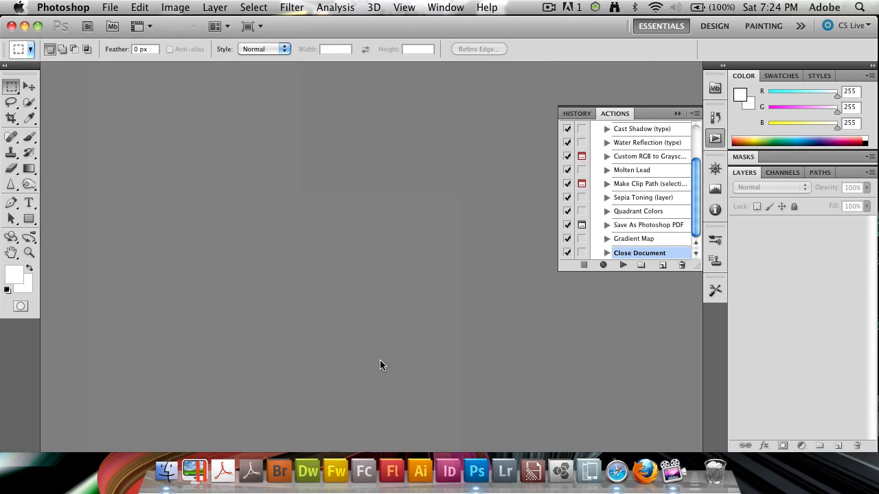